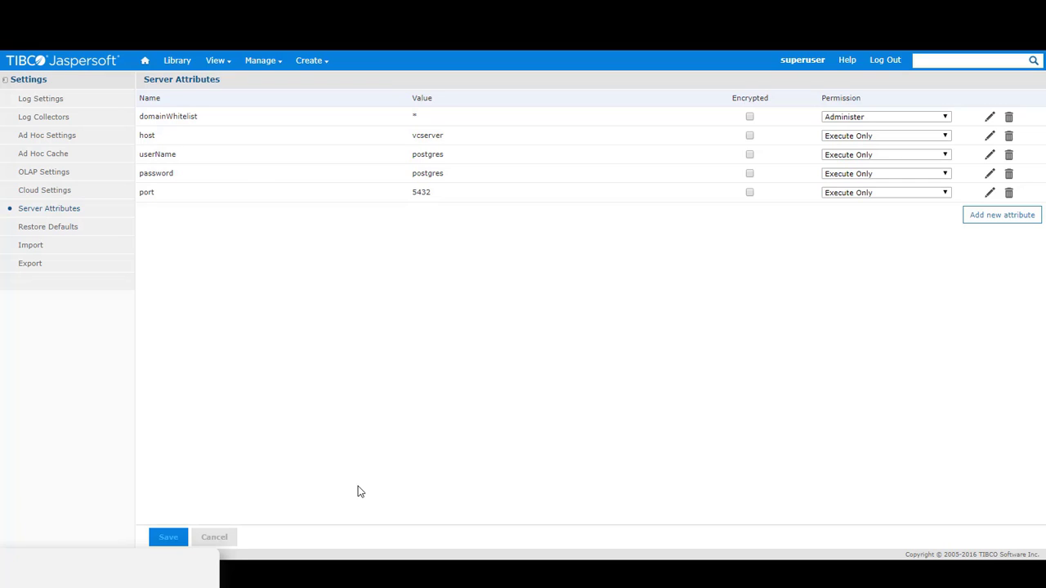
# Step: Go to the repository view and select the Public > Data Sources folder listing AttrDSTest
pyautogui.click(260, 59)
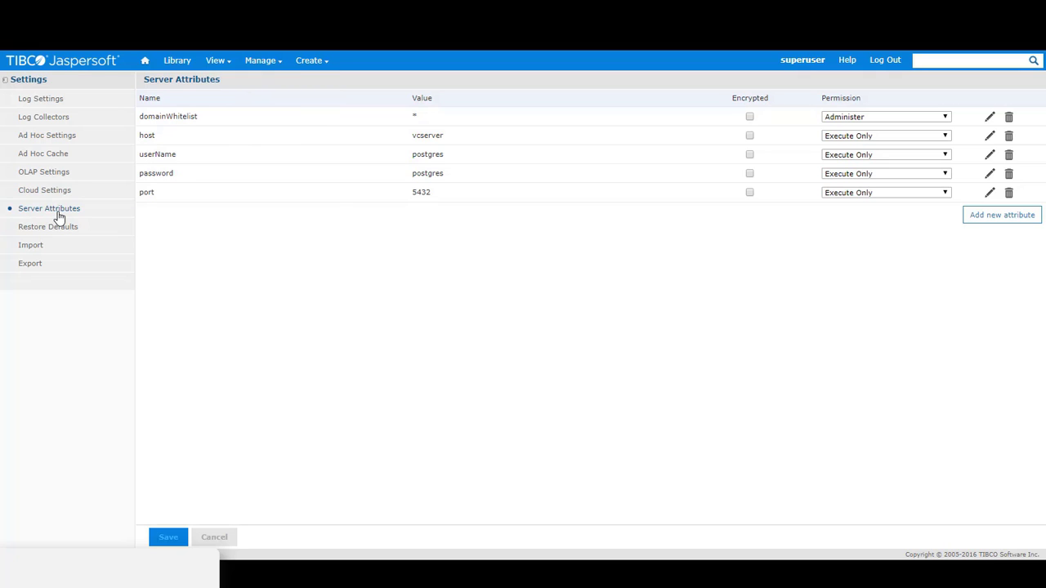
pyautogui.moveTo(295, 314)
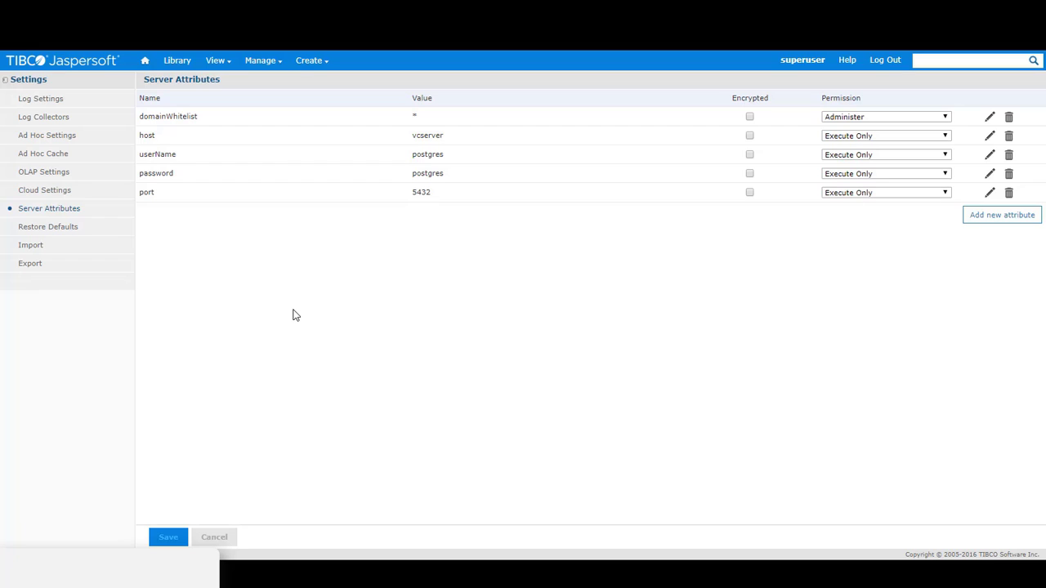
pyautogui.moveTo(606, 392)
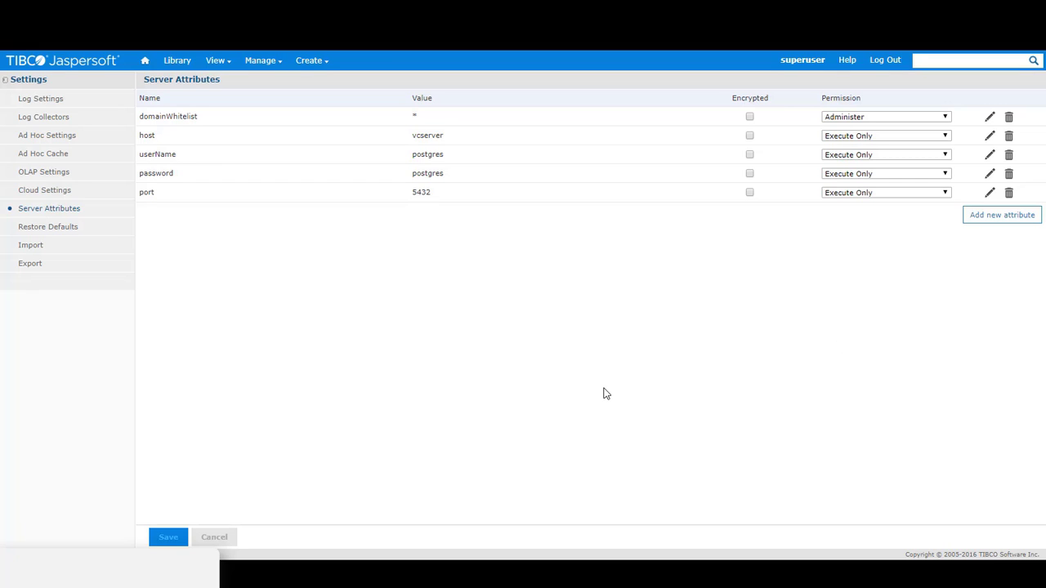
pyautogui.moveTo(431, 291)
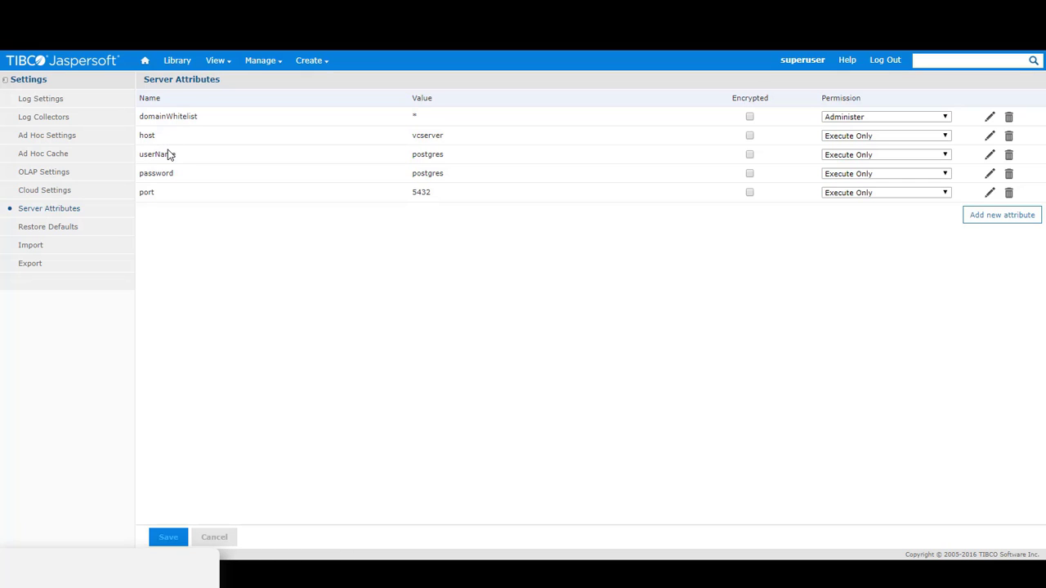
pyautogui.moveTo(167, 200)
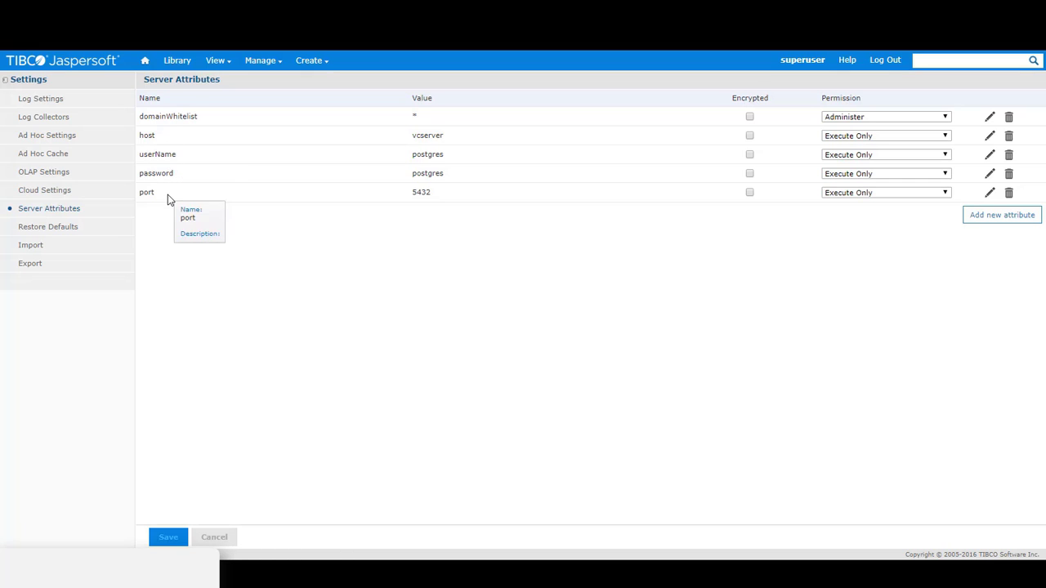
pyautogui.moveTo(425, 235)
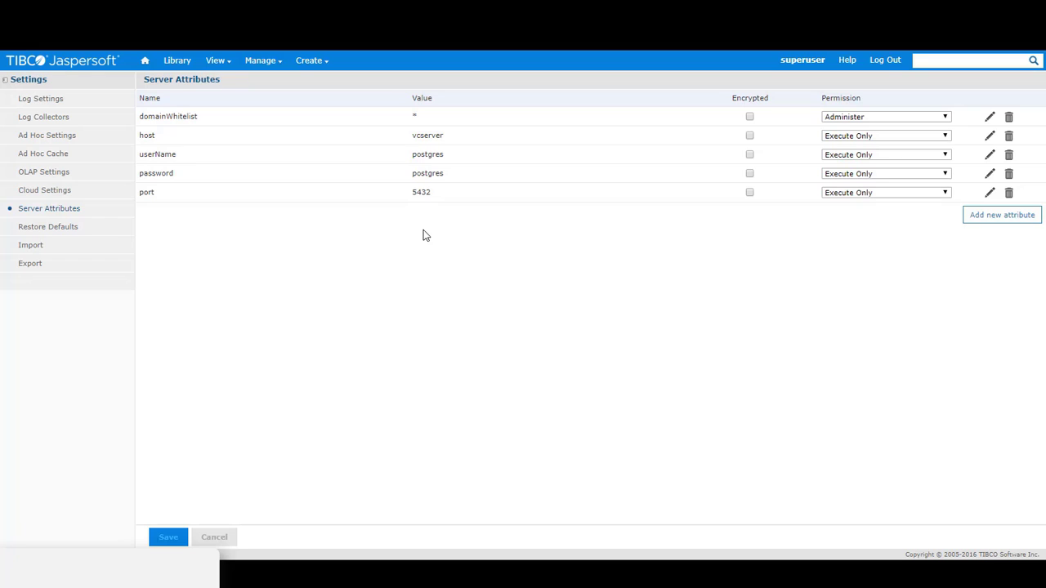
pyautogui.moveTo(890, 288)
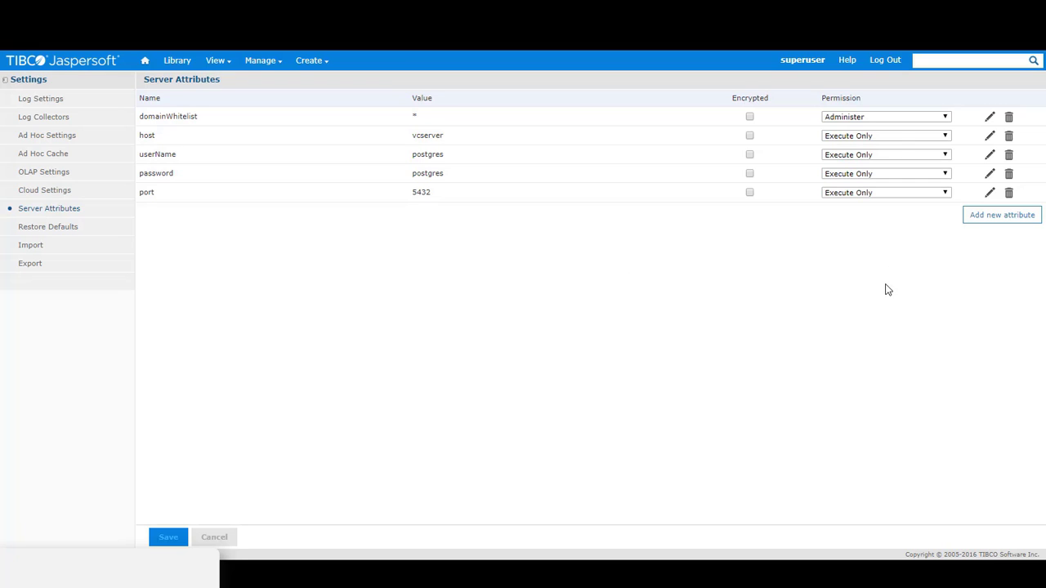
pyautogui.moveTo(847, 297)
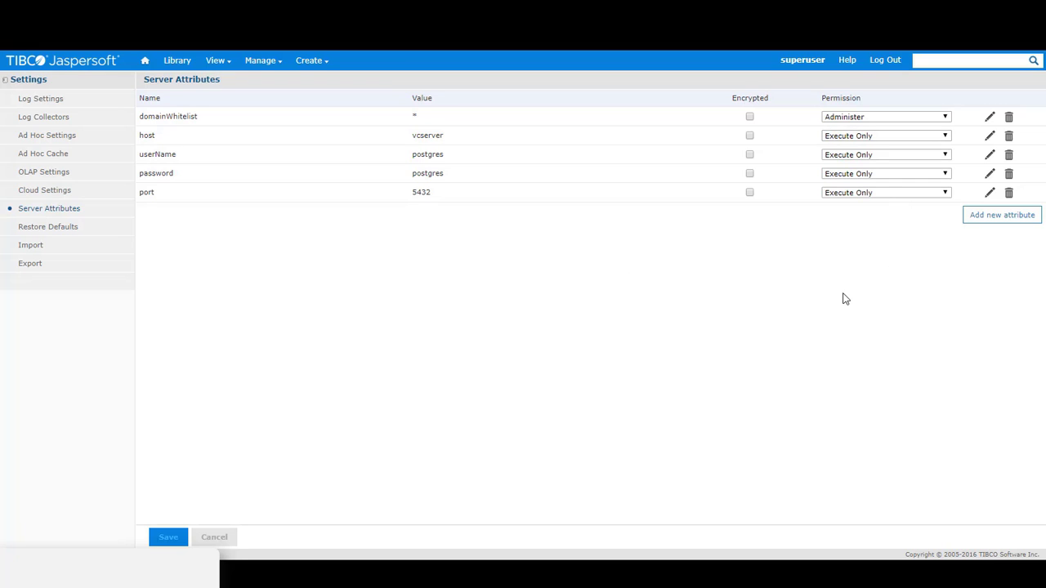
pyautogui.moveTo(855, 295)
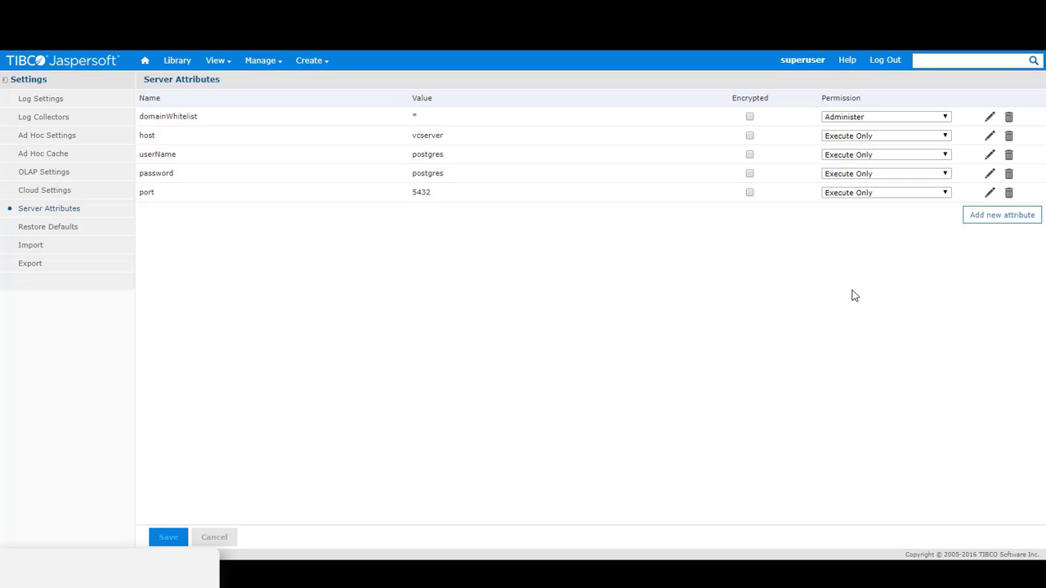
pyautogui.moveTo(590, 342)
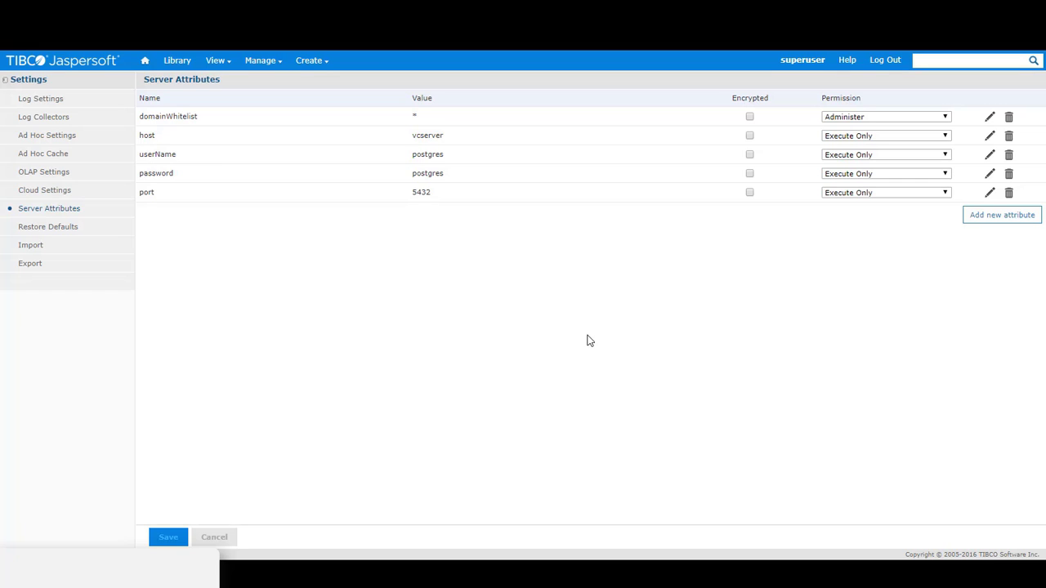
pyautogui.moveTo(484, 336)
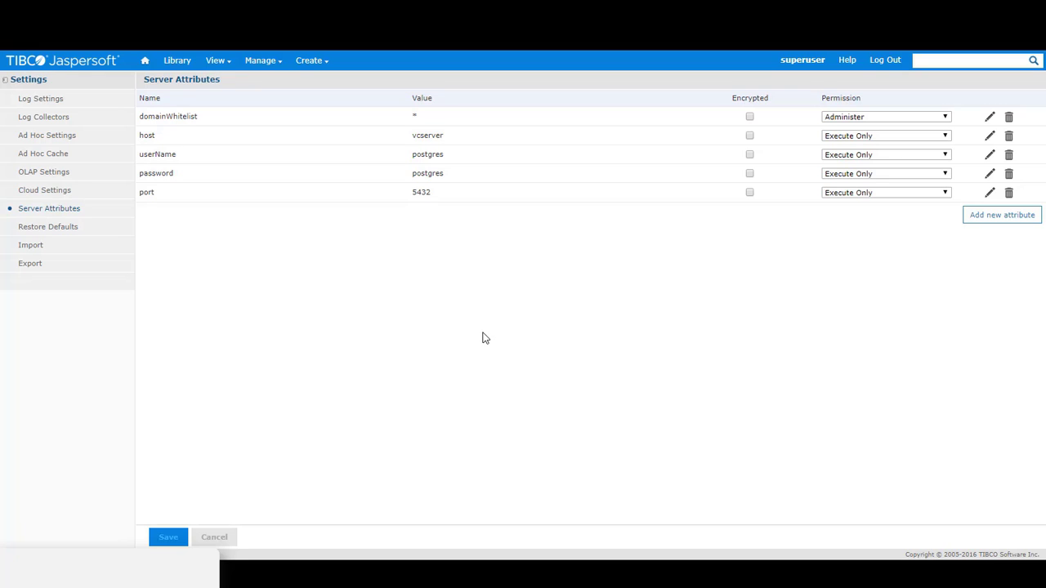
pyautogui.moveTo(431, 351)
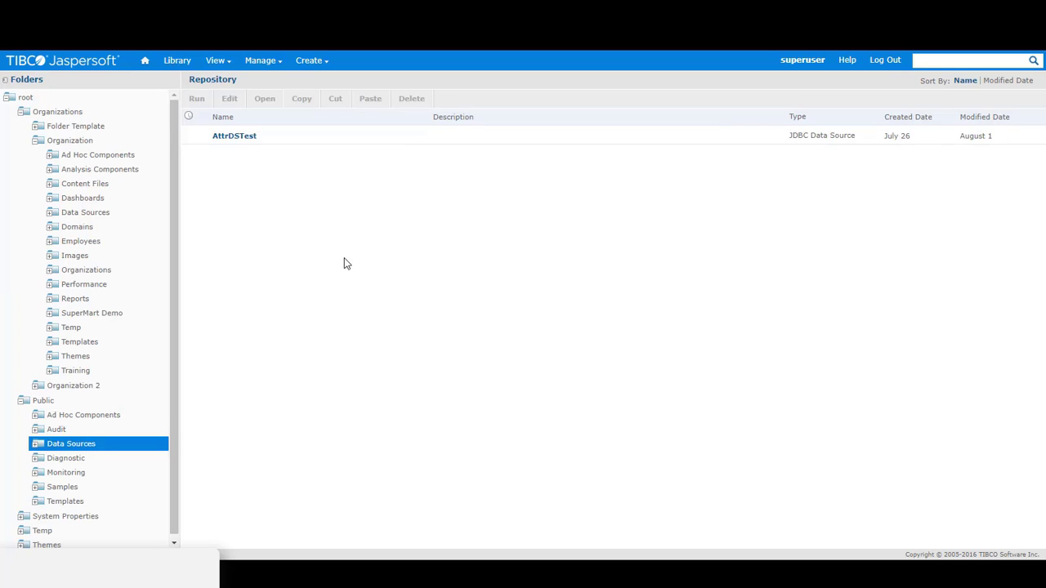
pyautogui.moveTo(399, 297)
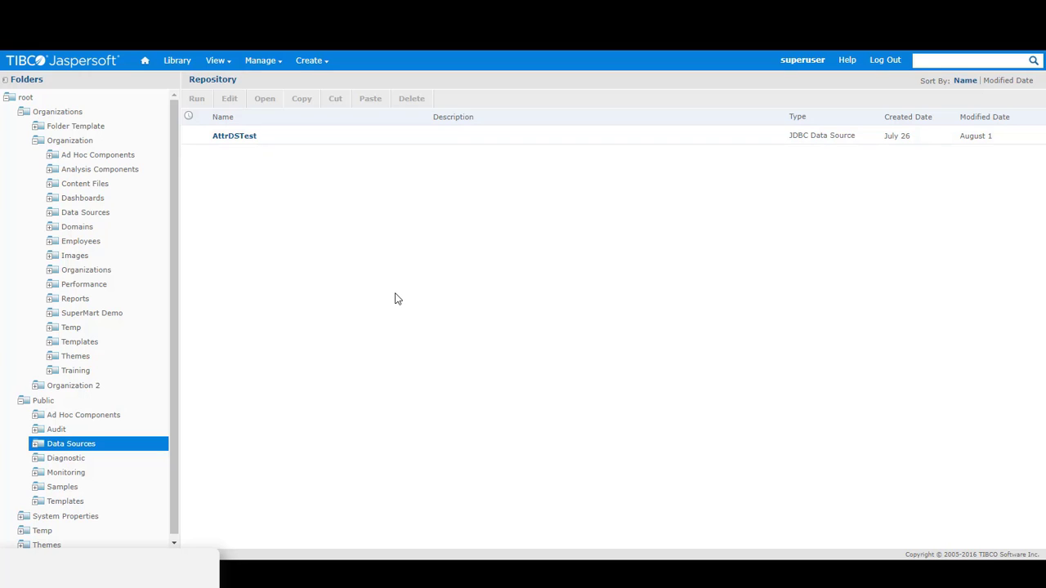
pyautogui.moveTo(324, 405)
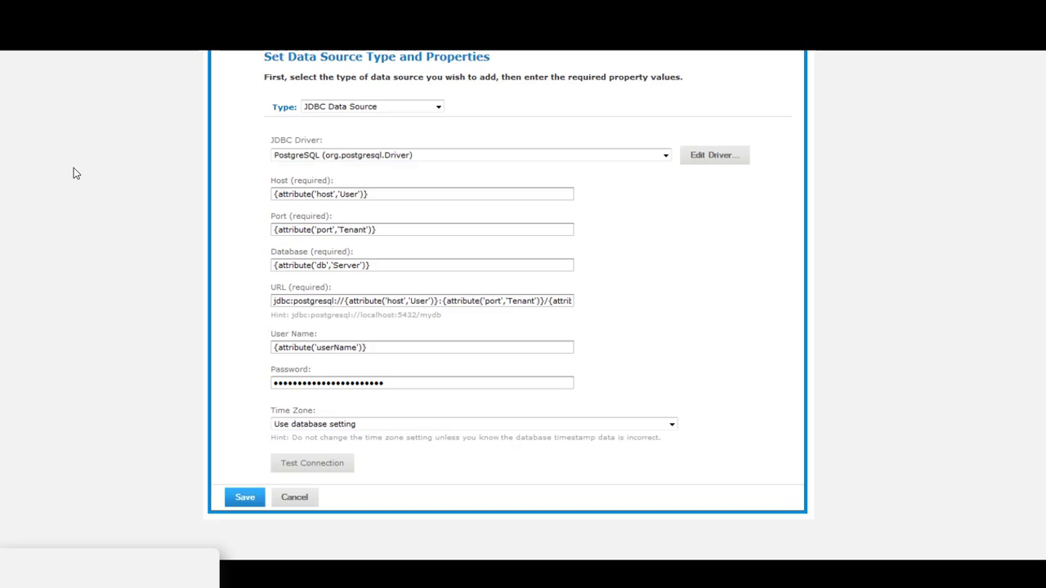
pyautogui.moveTo(101, 209)
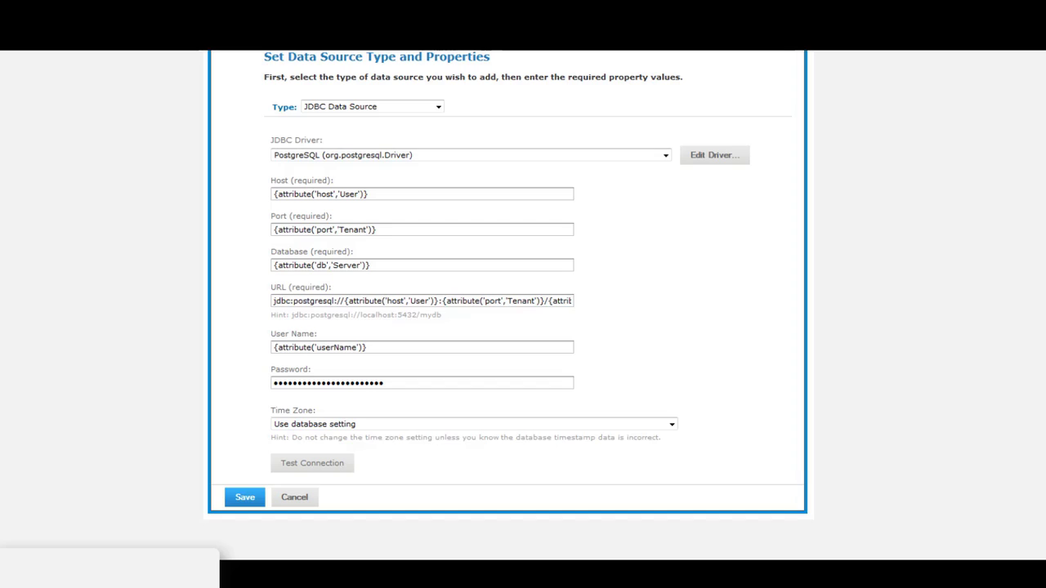
pyautogui.moveTo(420, 201)
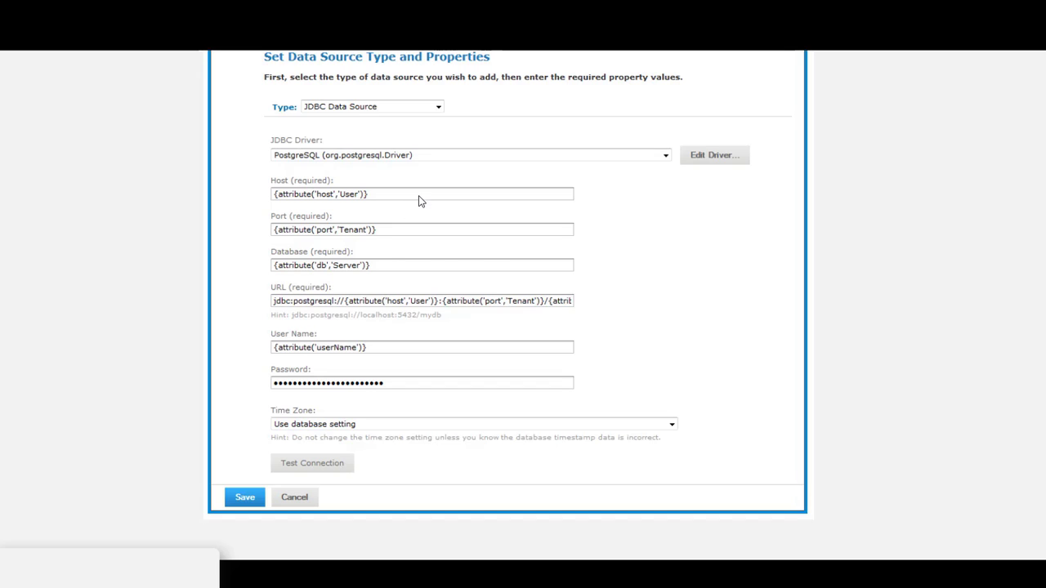
pyautogui.moveTo(420, 199)
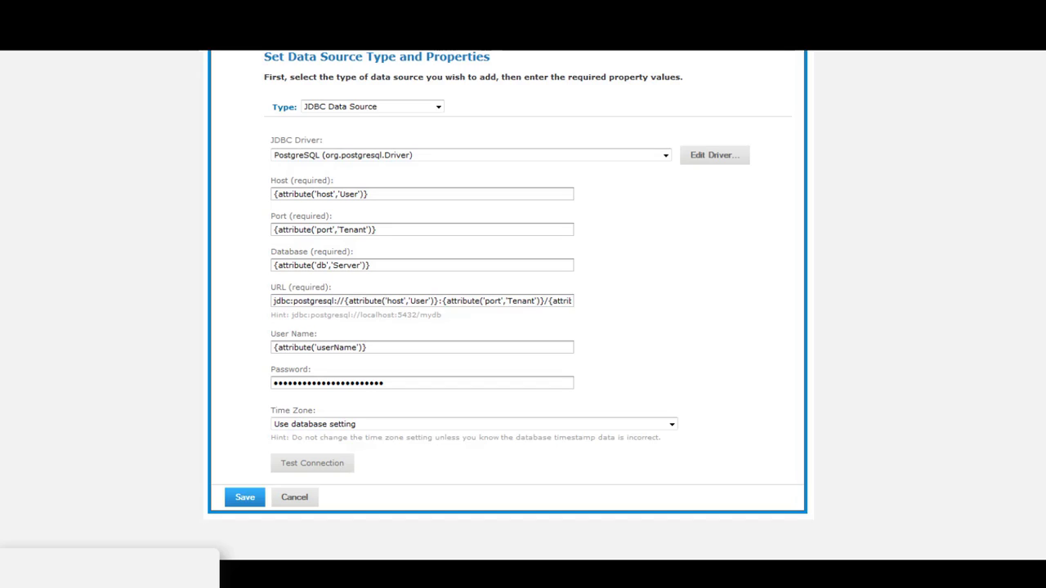
pyautogui.moveTo(399, 211)
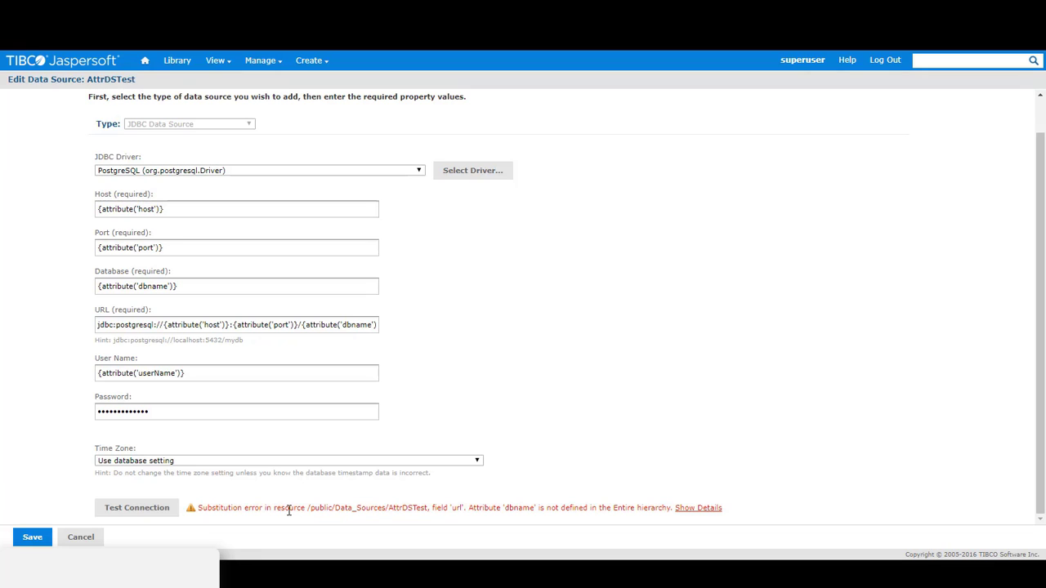
pyautogui.moveTo(301, 512)
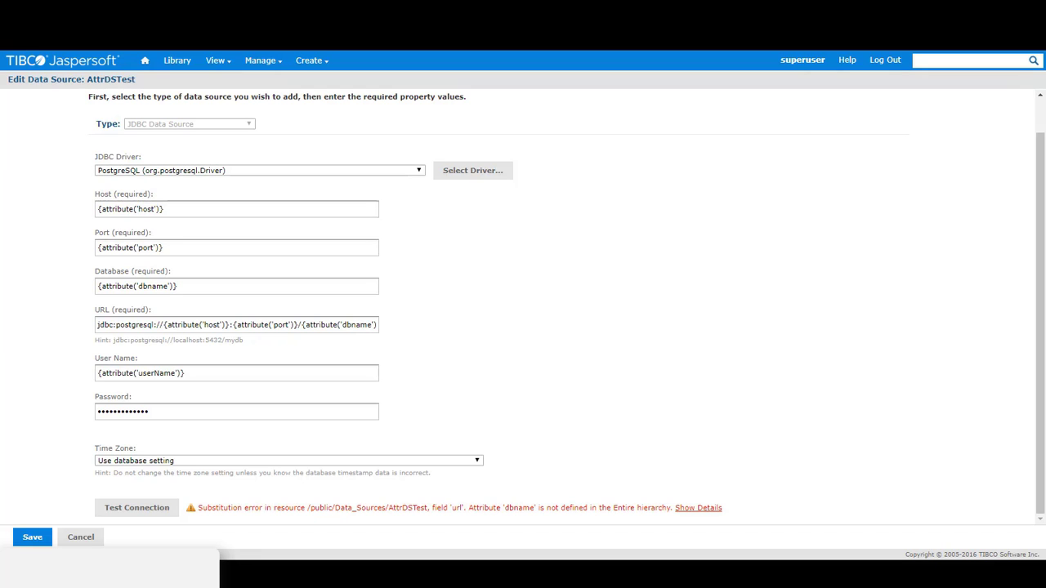
pyautogui.moveTo(36, 224)
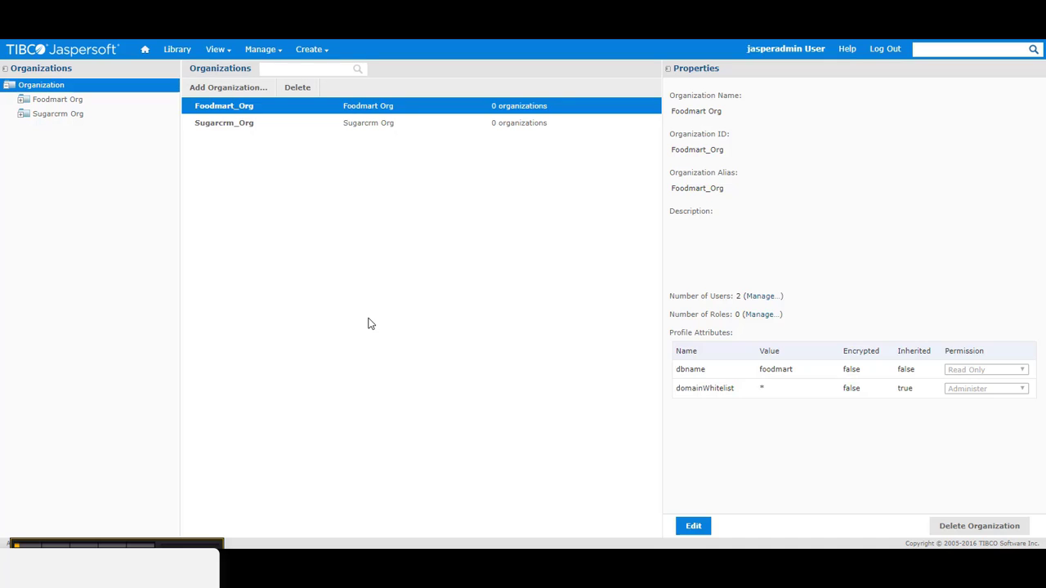
pyautogui.moveTo(358, 286)
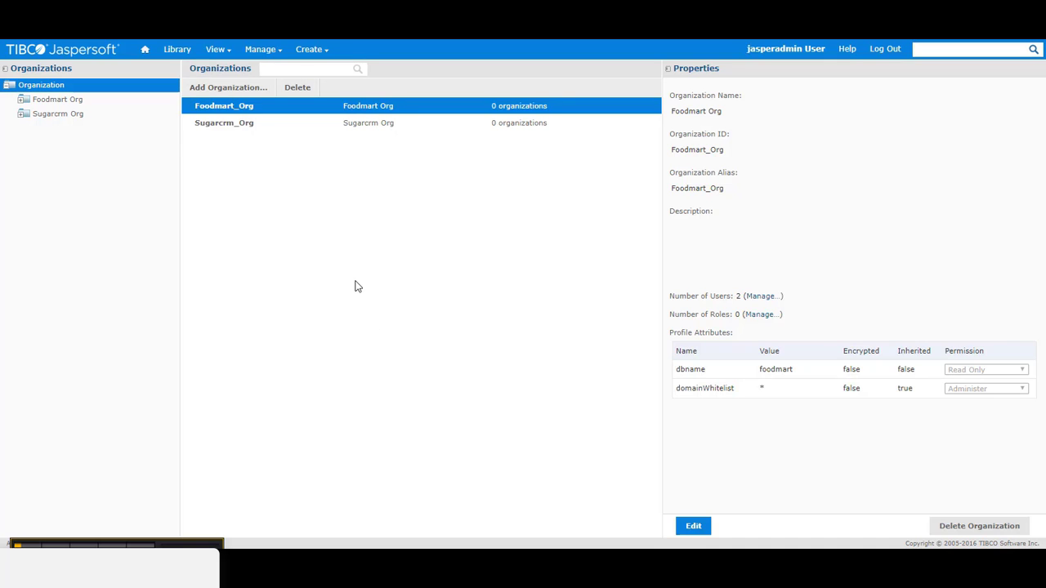
pyautogui.moveTo(326, 271)
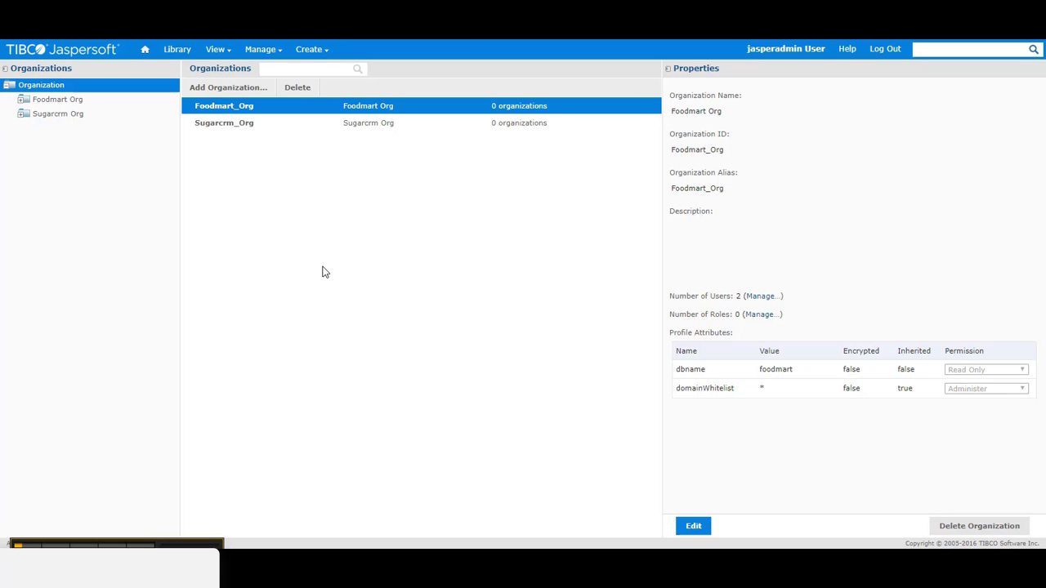
pyautogui.moveTo(346, 235)
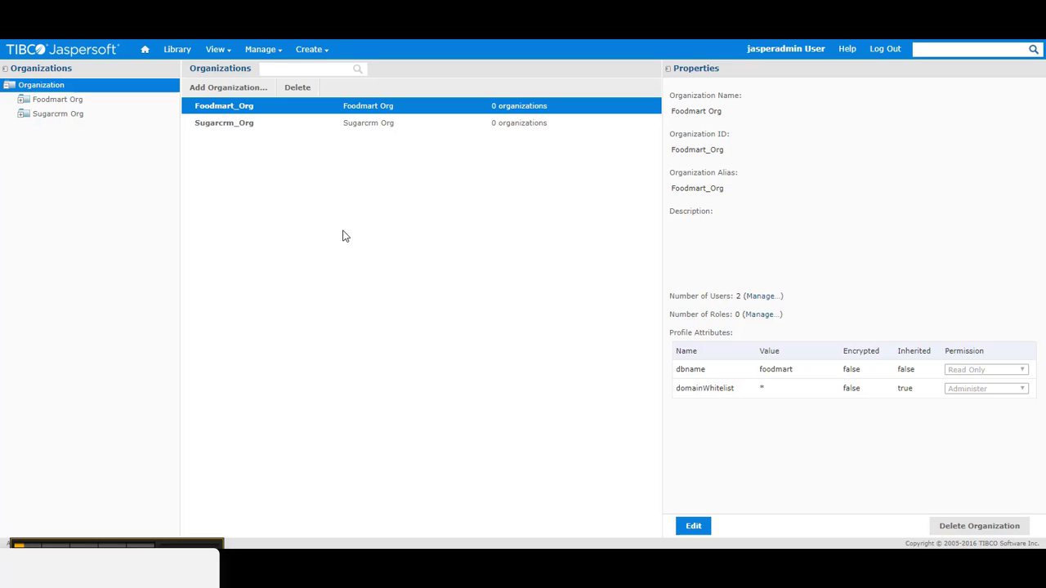
pyautogui.moveTo(713, 363)
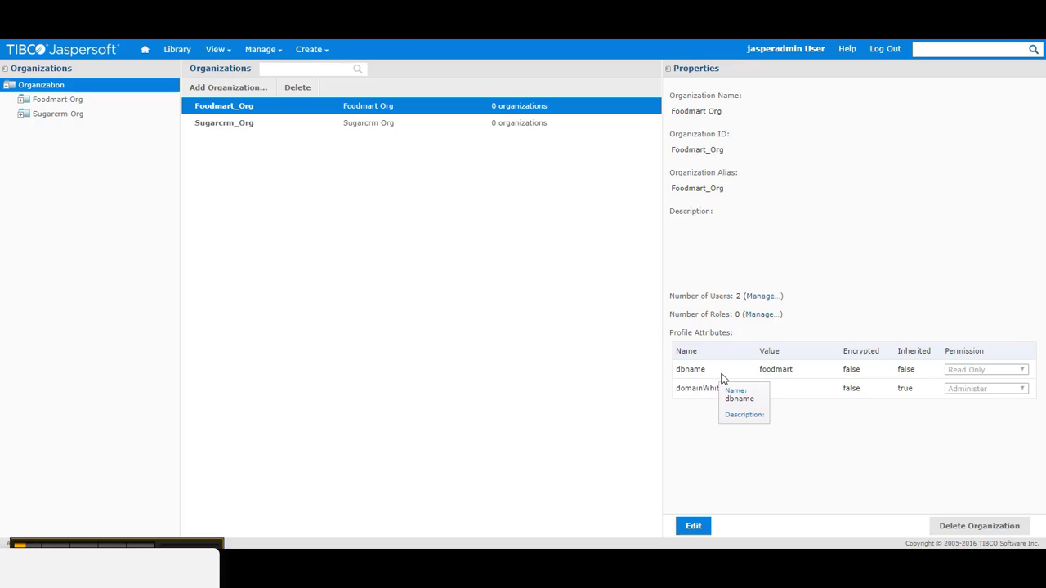
pyautogui.moveTo(742, 353)
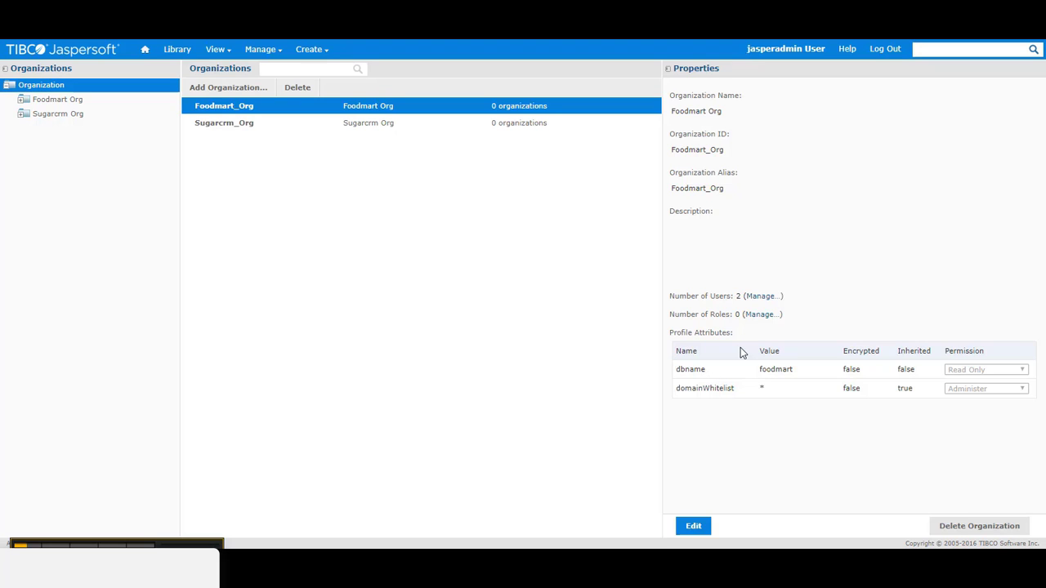
pyautogui.moveTo(742, 464)
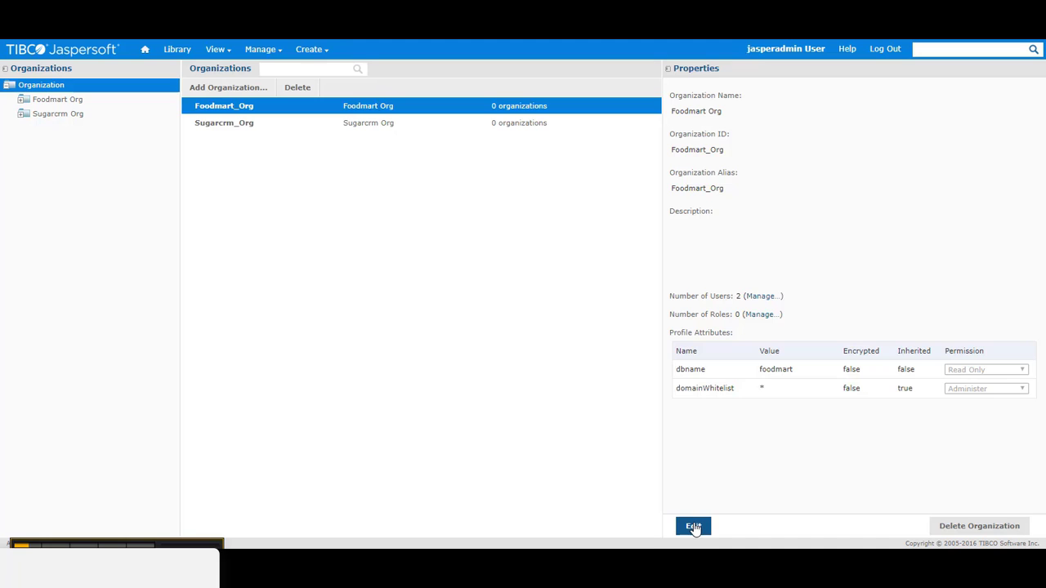
# Step: Edit Foodmart_Org and show its attributes dbname=foodmart and domainWhitelist=*
pyautogui.click(693, 526)
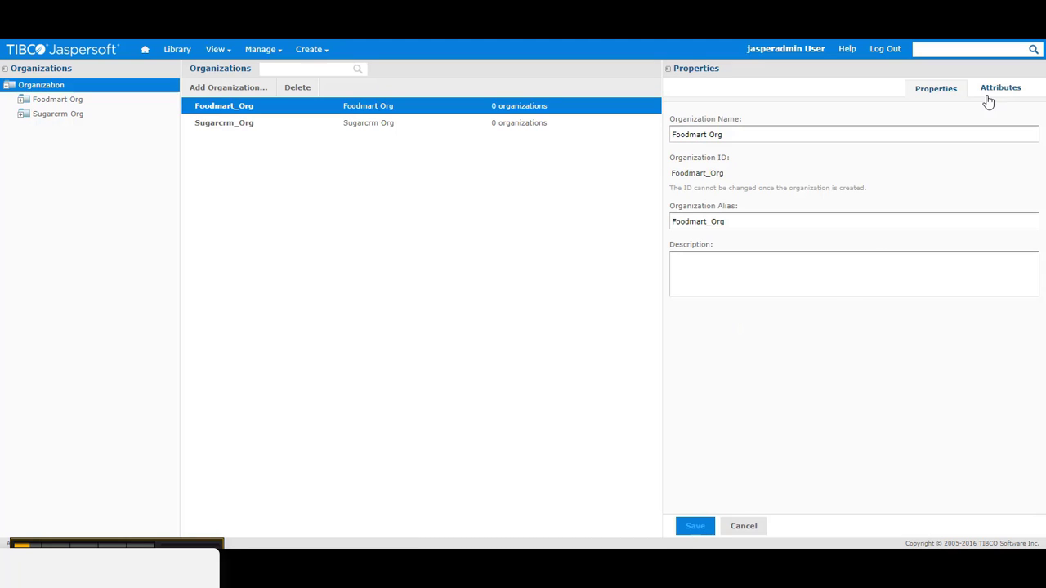
pyautogui.click(986, 89)
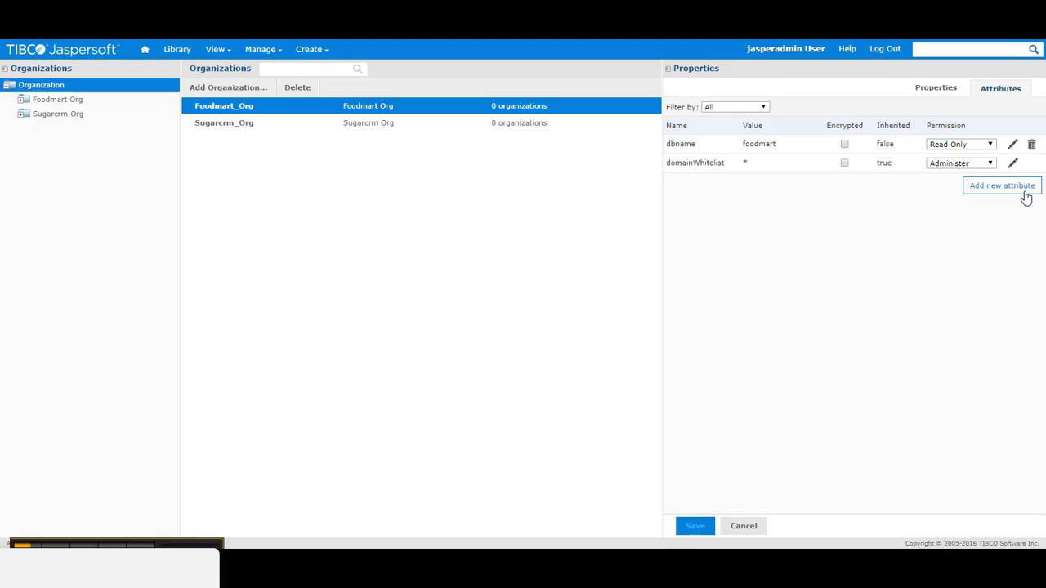
pyautogui.moveTo(893, 278)
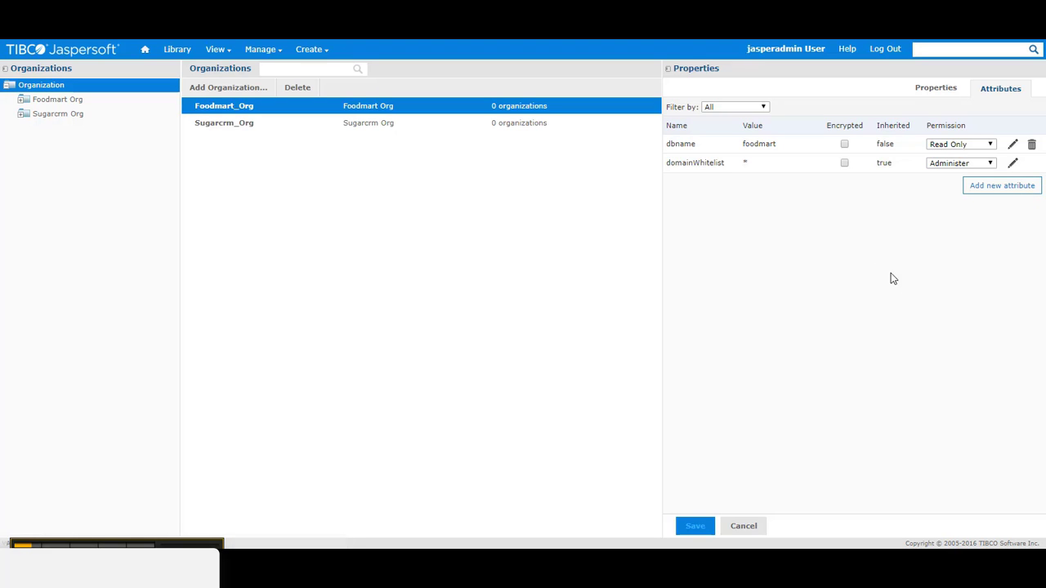
pyautogui.moveTo(912, 246)
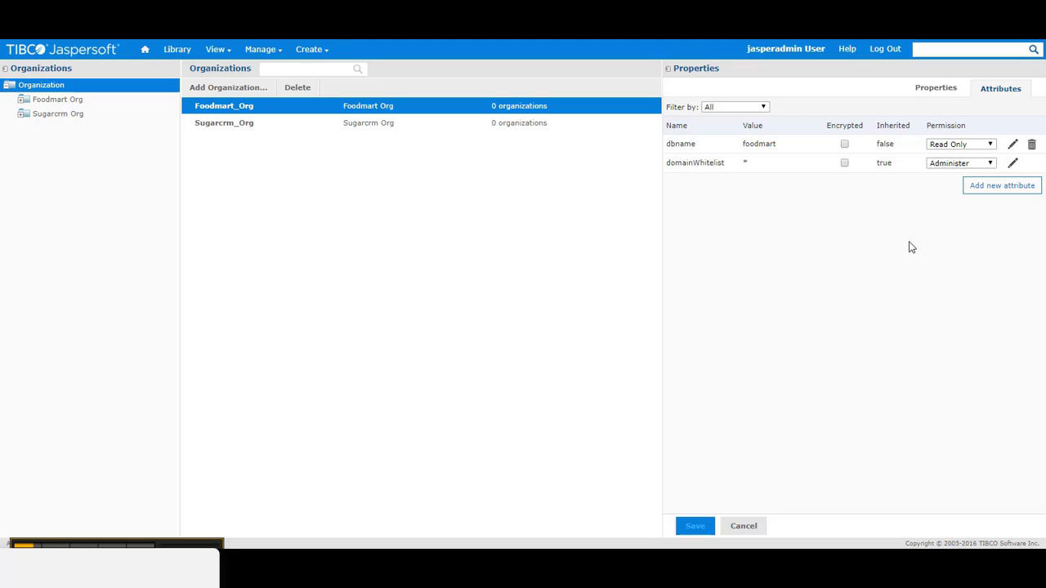
pyautogui.moveTo(861, 275)
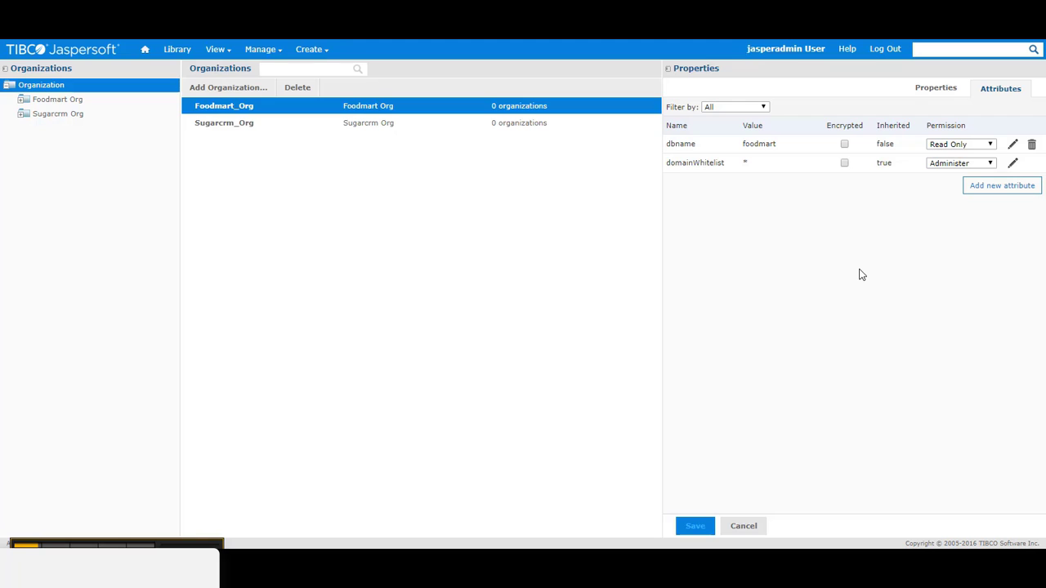
pyautogui.moveTo(304, 454)
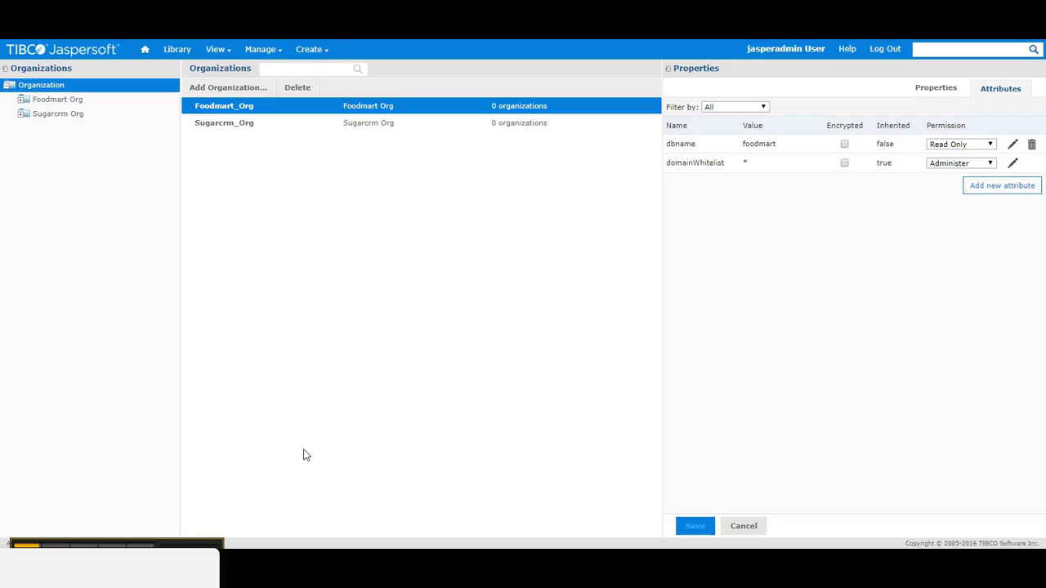
# Step: Show johnuser in Manage > Users with inherited dbname foodmart and domainWhitelist attributes
pyautogui.click(224, 122)
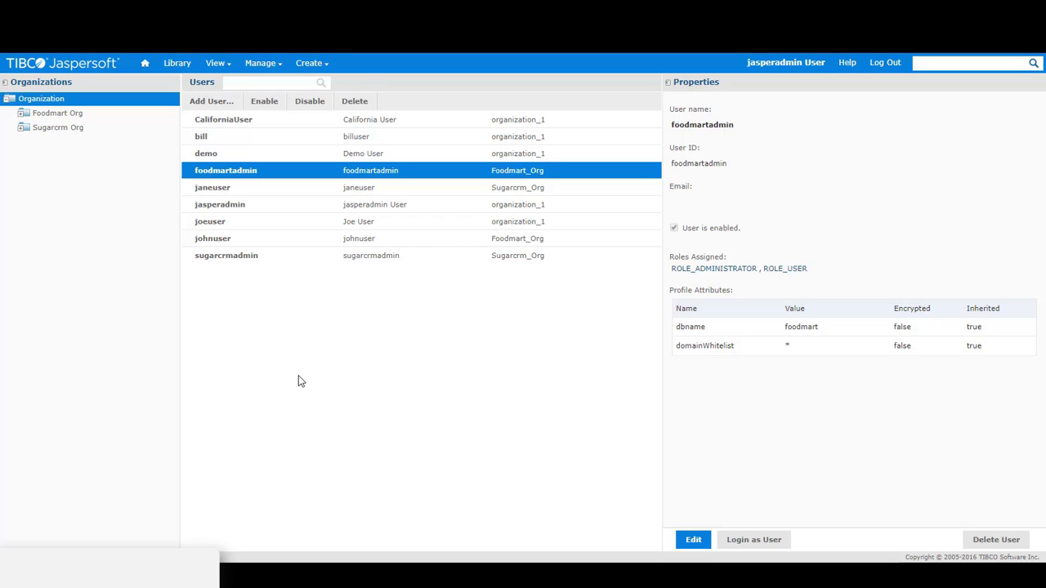
pyautogui.moveTo(264, 307)
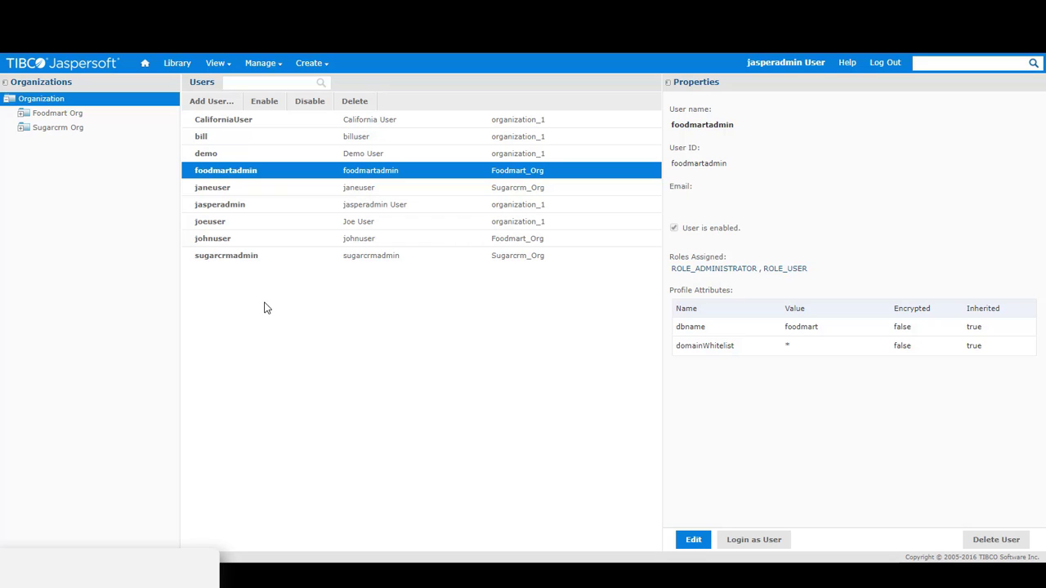
pyautogui.moveTo(229, 214)
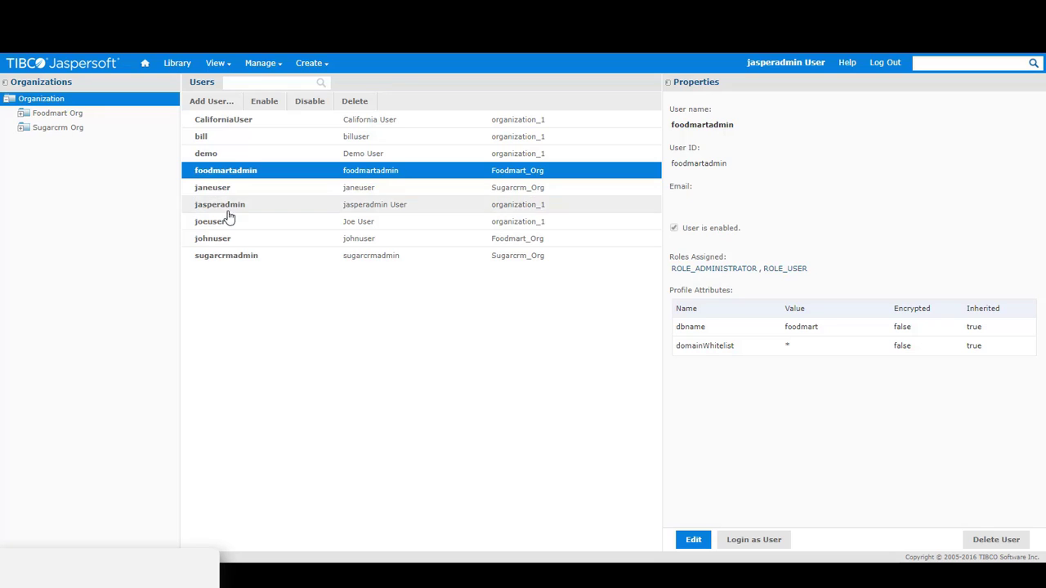
pyautogui.moveTo(226, 239)
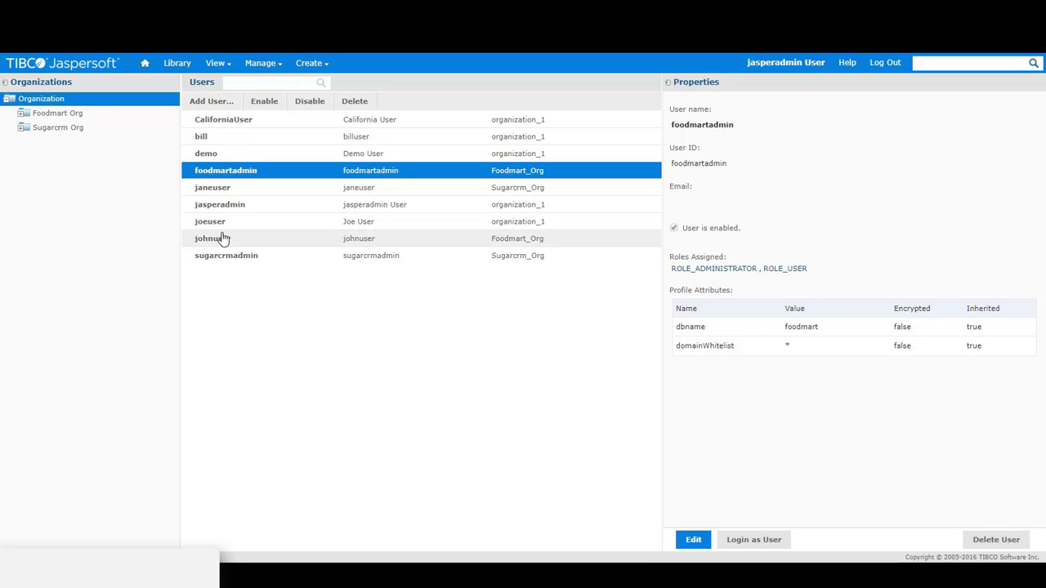
pyautogui.click(212, 239)
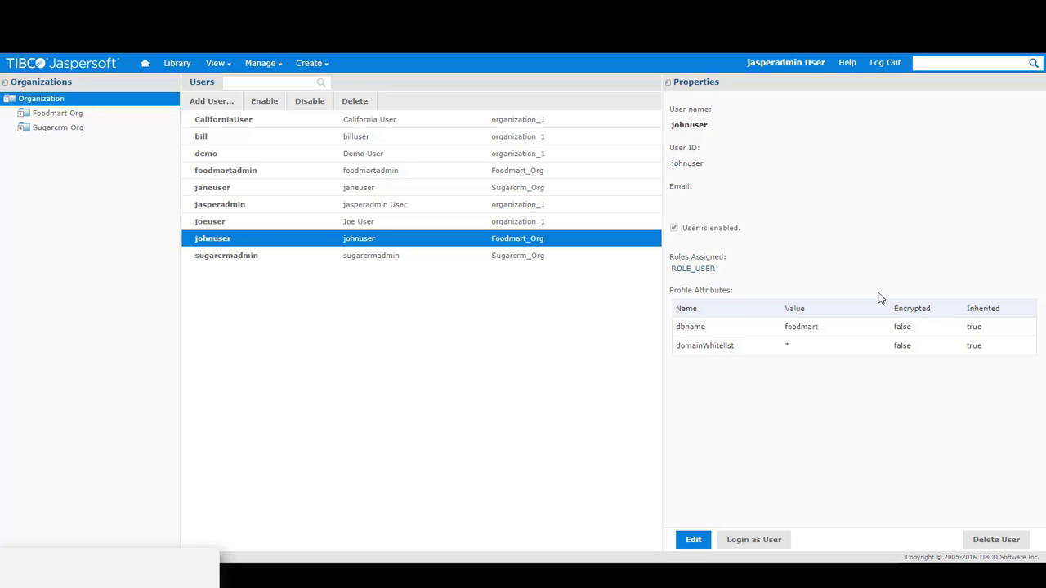
pyautogui.moveTo(993, 331)
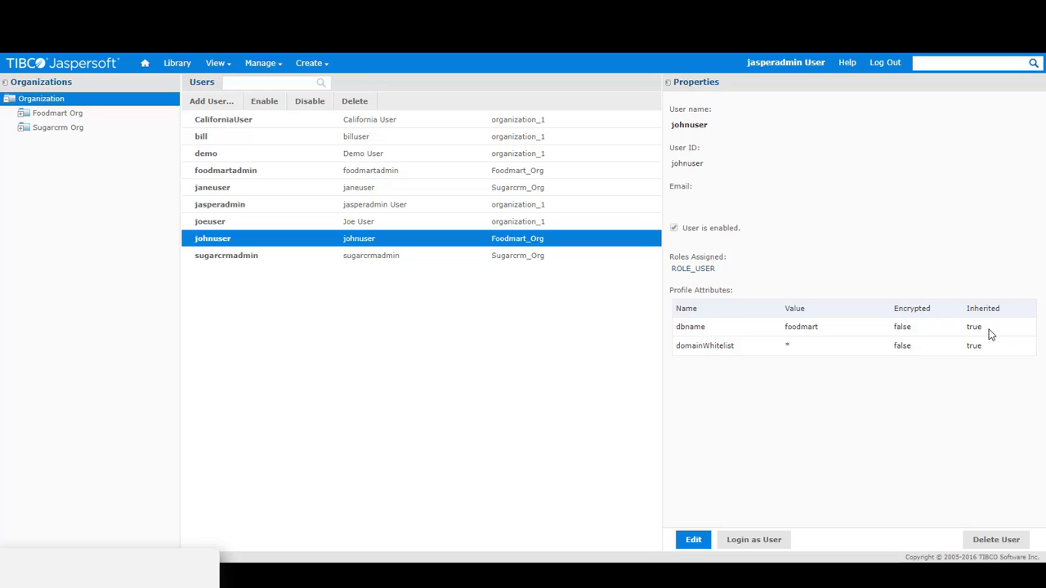
pyautogui.moveTo(988, 334)
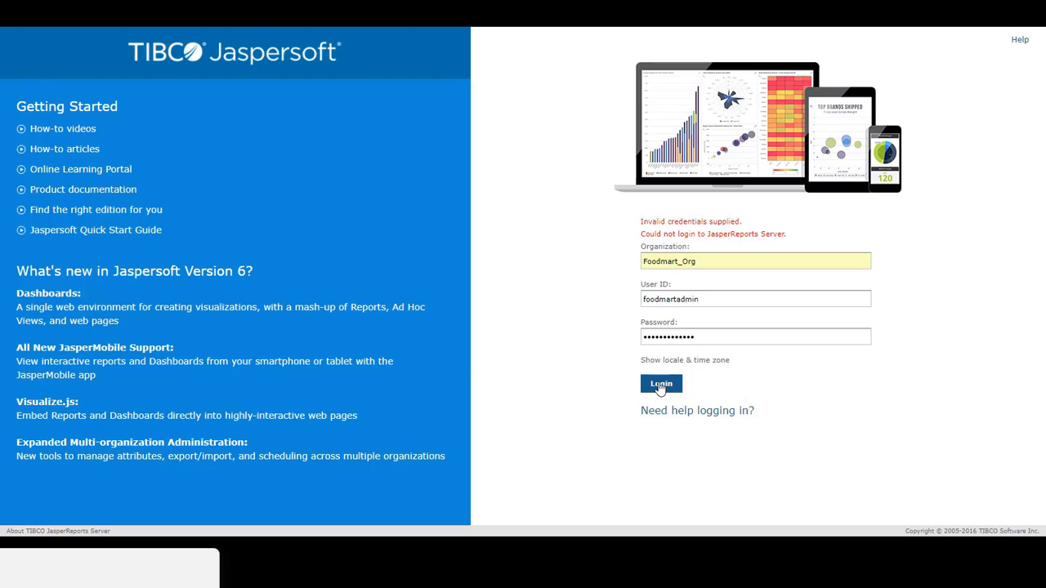
# Step: Log in as foodmartadmin, edit the AttrDSTest data source and test its attribute-based connection
pyautogui.click(660, 382)
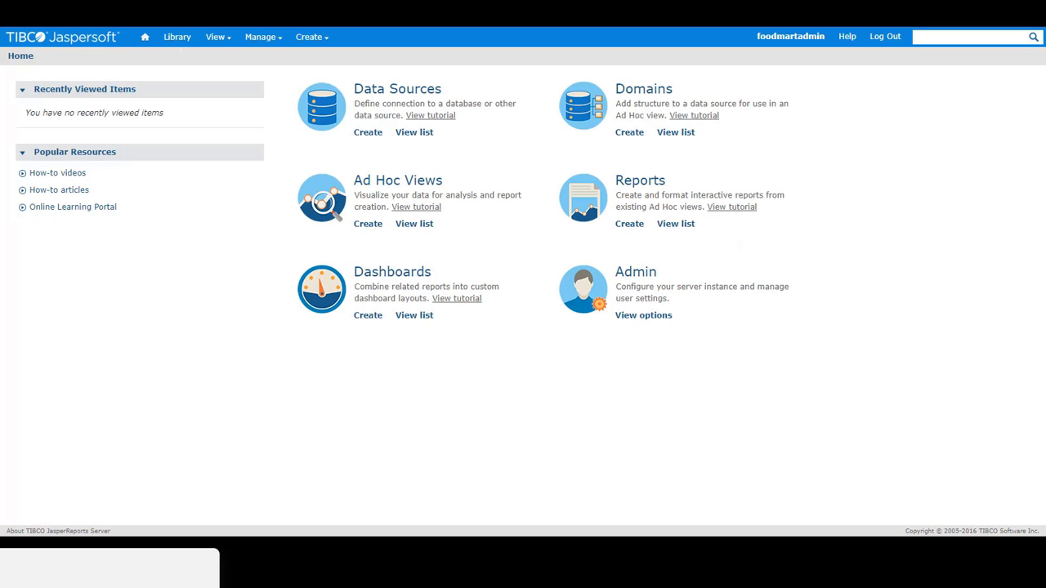
pyautogui.click(413, 131)
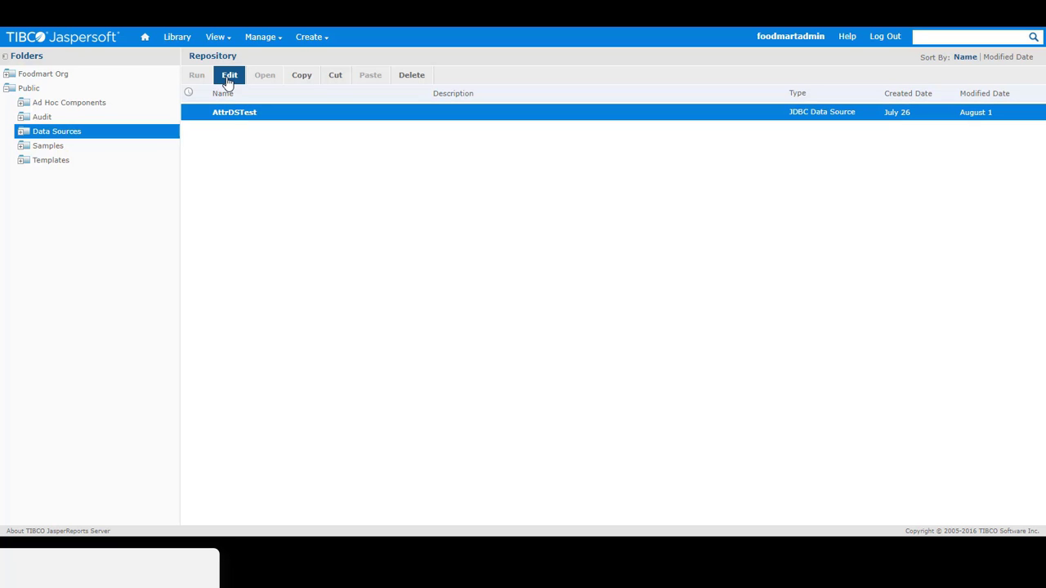
pyautogui.click(229, 76)
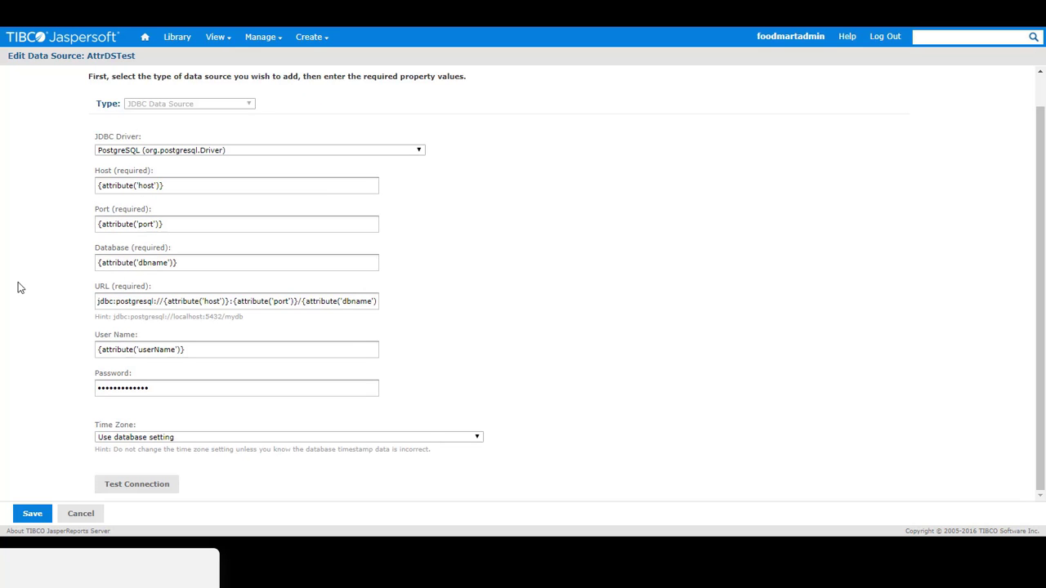
pyautogui.moveTo(3, 311)
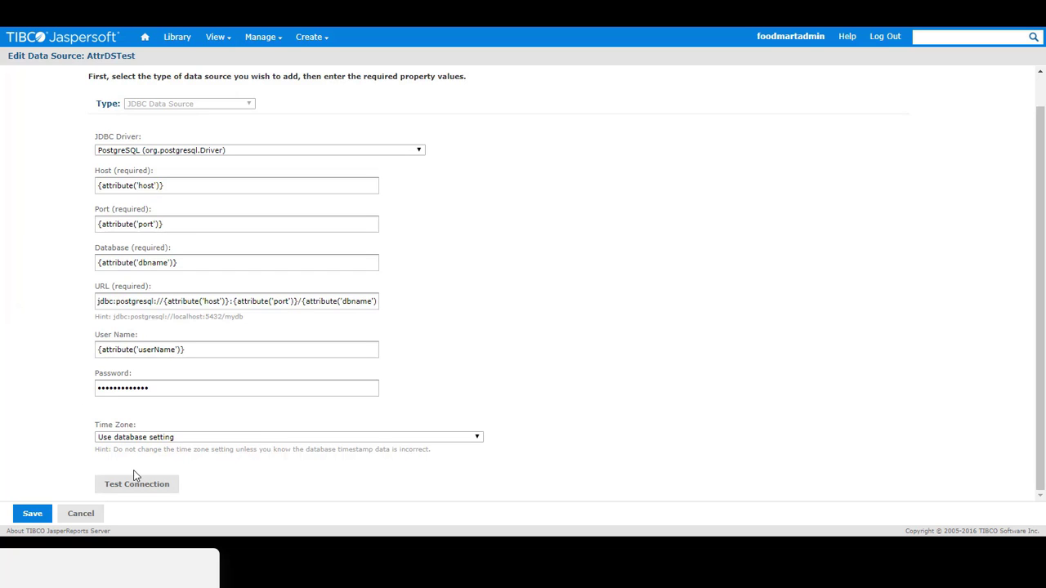
pyautogui.click(138, 484)
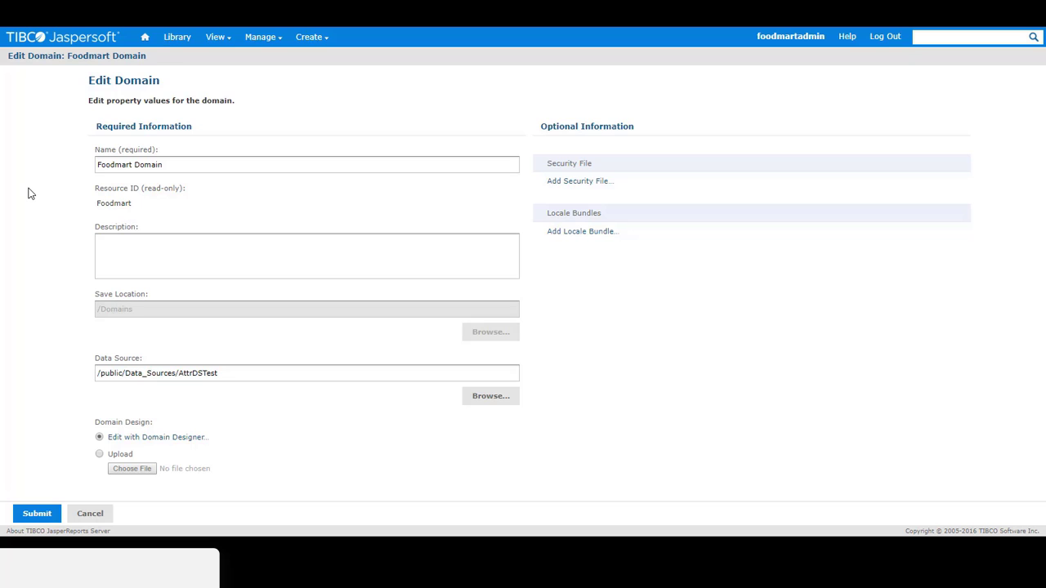
pyautogui.moveTo(264, 415)
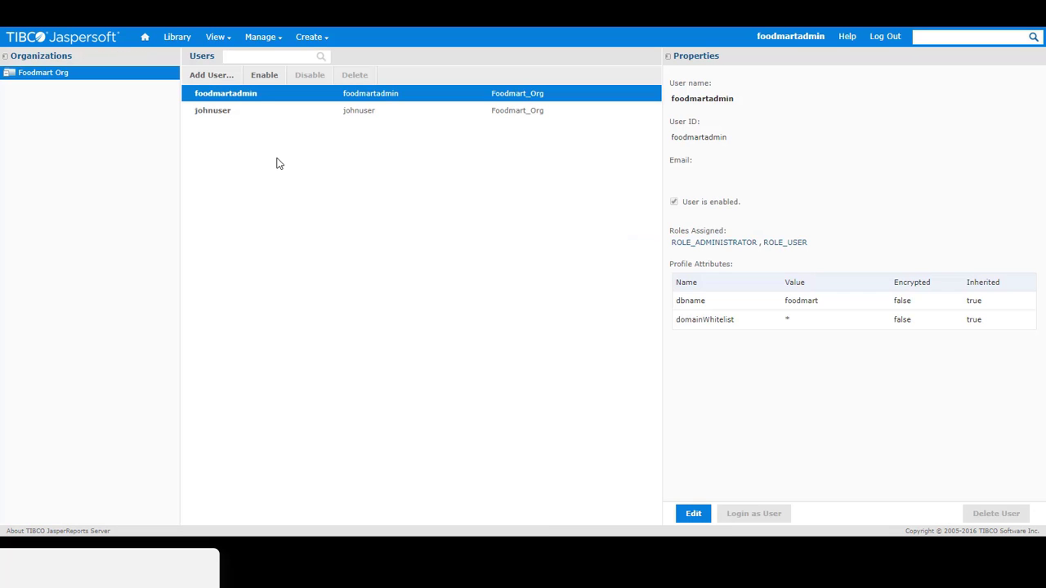
pyautogui.moveTo(333, 196)
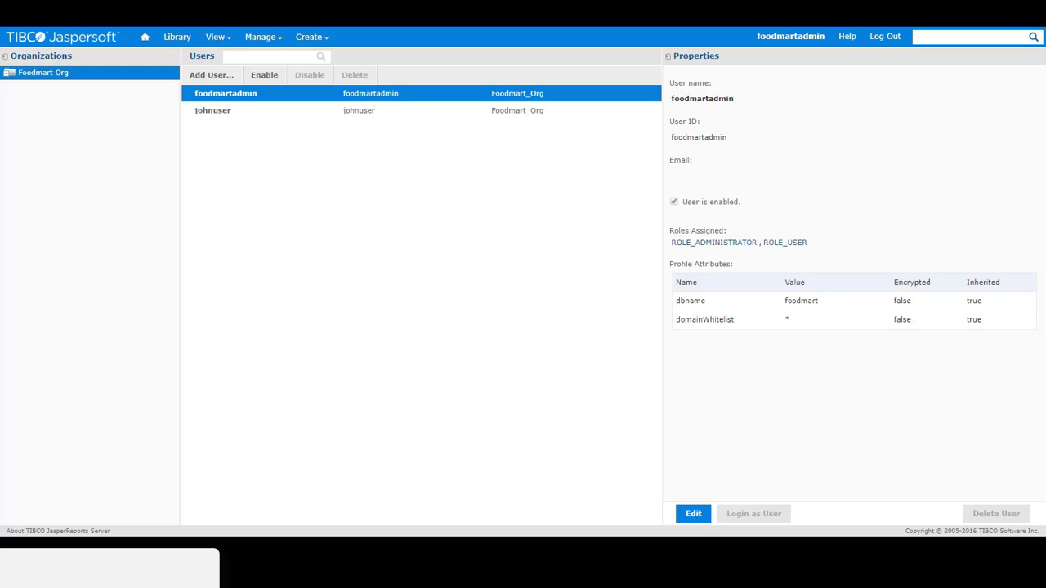
pyautogui.moveTo(275, 241)
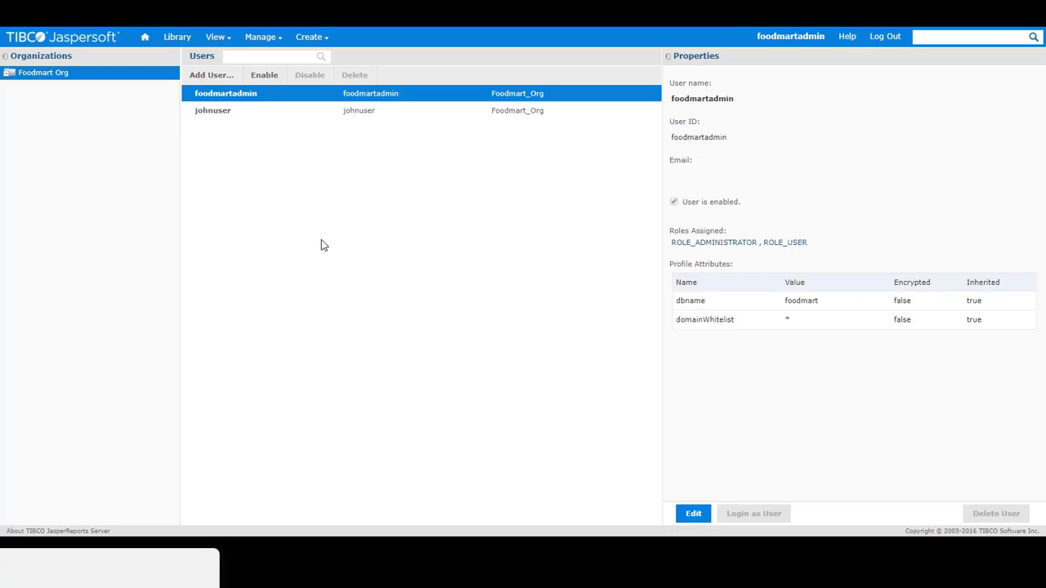
pyautogui.moveTo(203, 149)
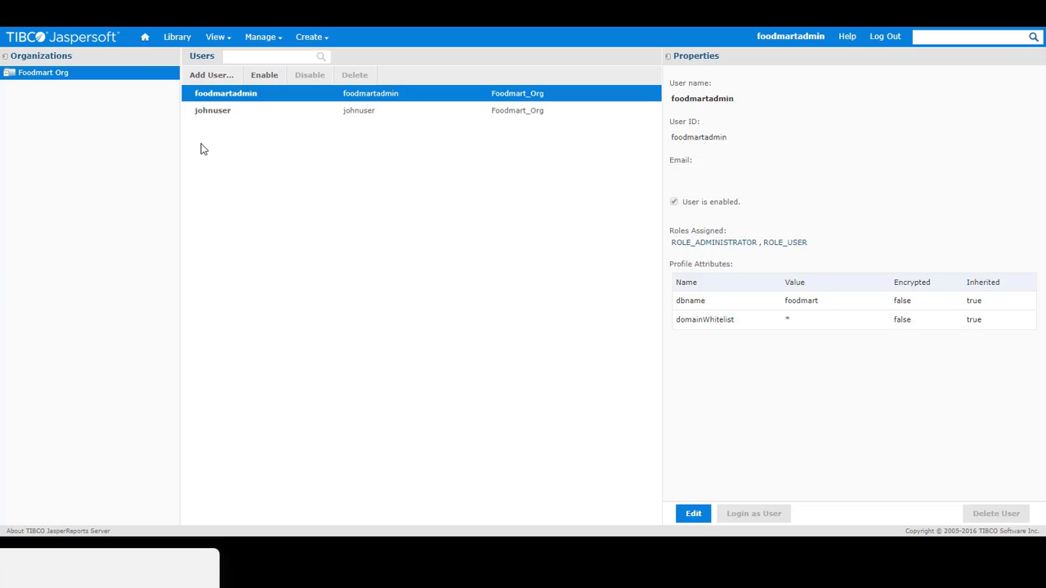
pyautogui.moveTo(356, 312)
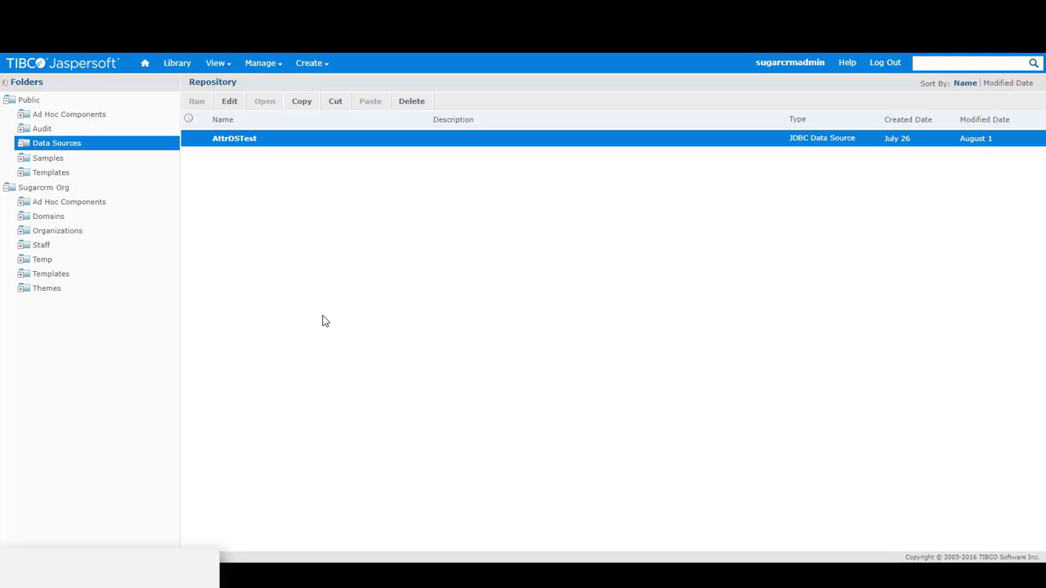
pyautogui.moveTo(144, 118)
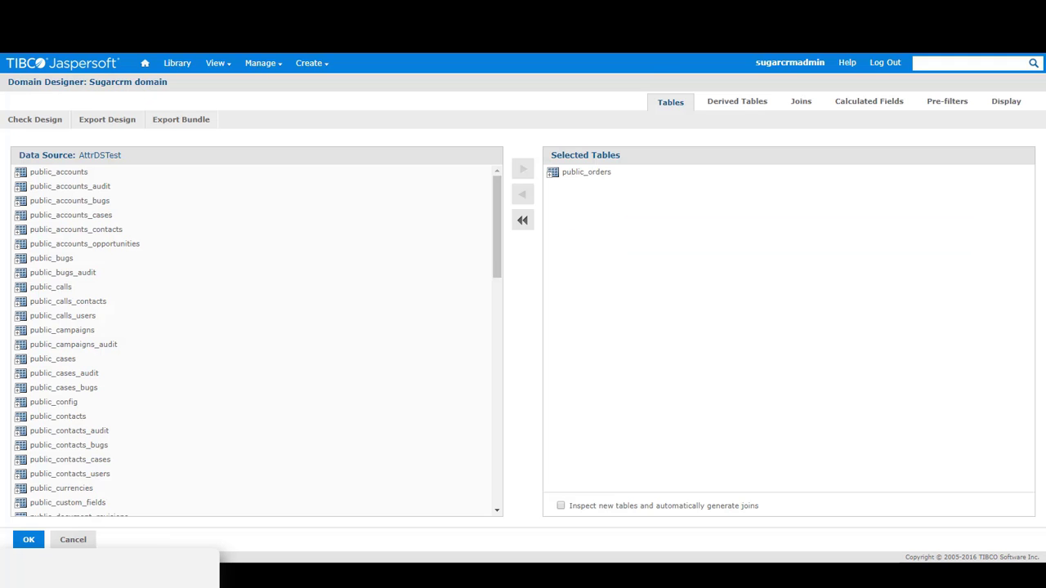
pyautogui.moveTo(204, 268)
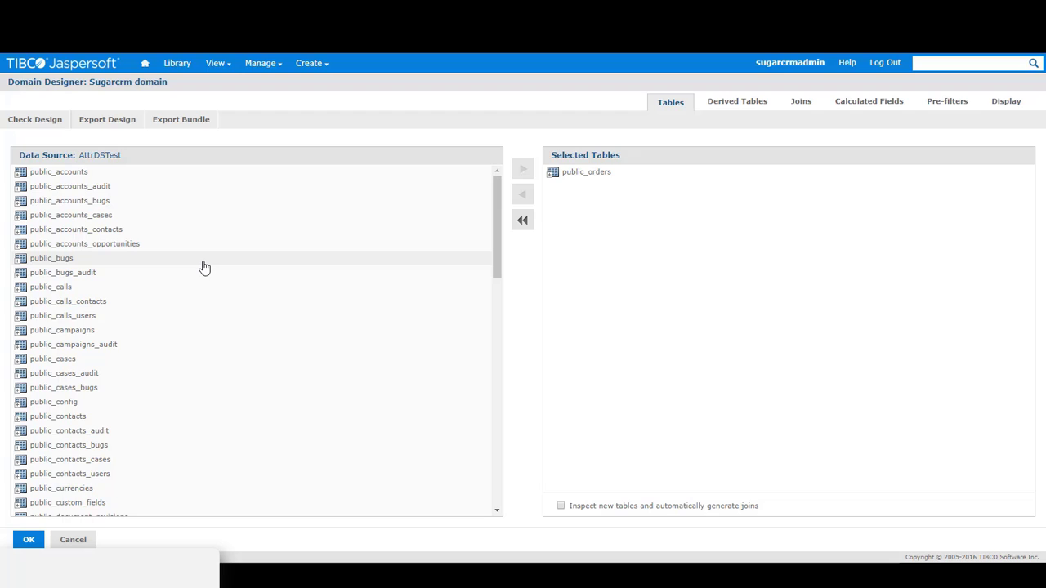